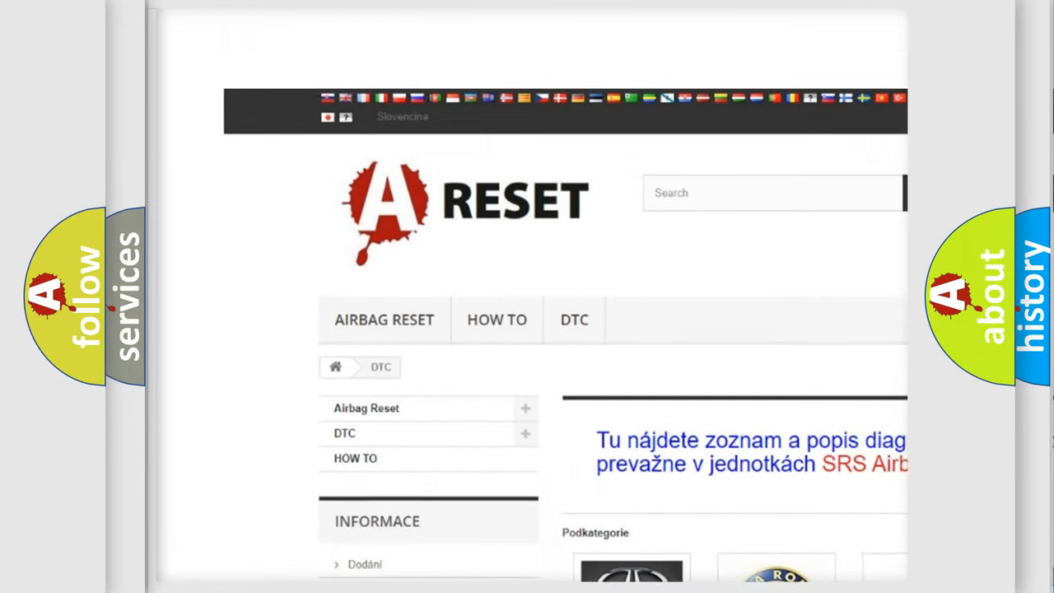
Open the Pontiac DTC tile and scroll through its trouble code list, from 14 to B129F.
scroll(down, 3)
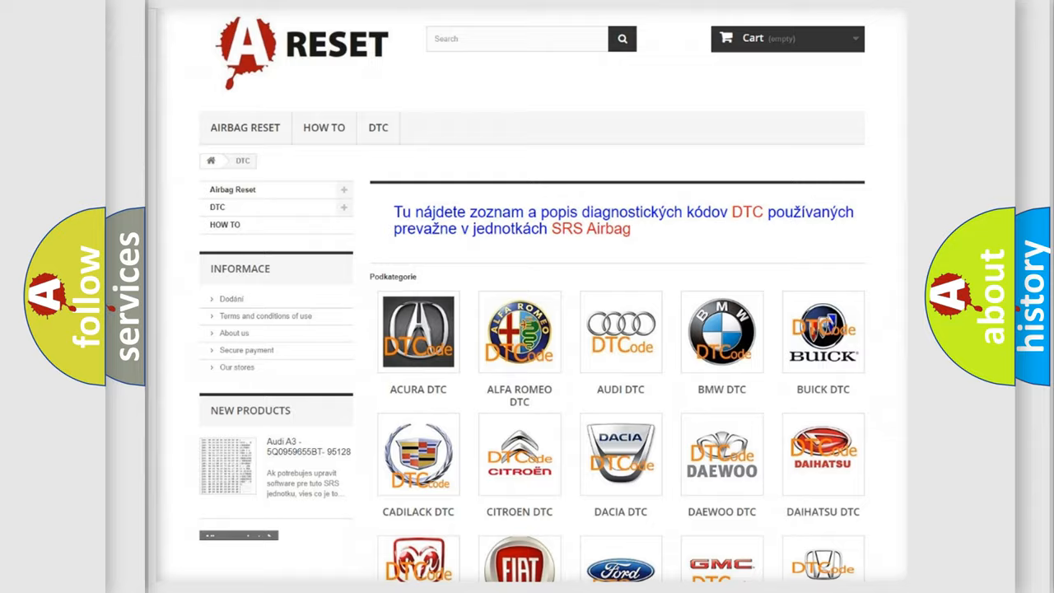
scroll(down, 3)
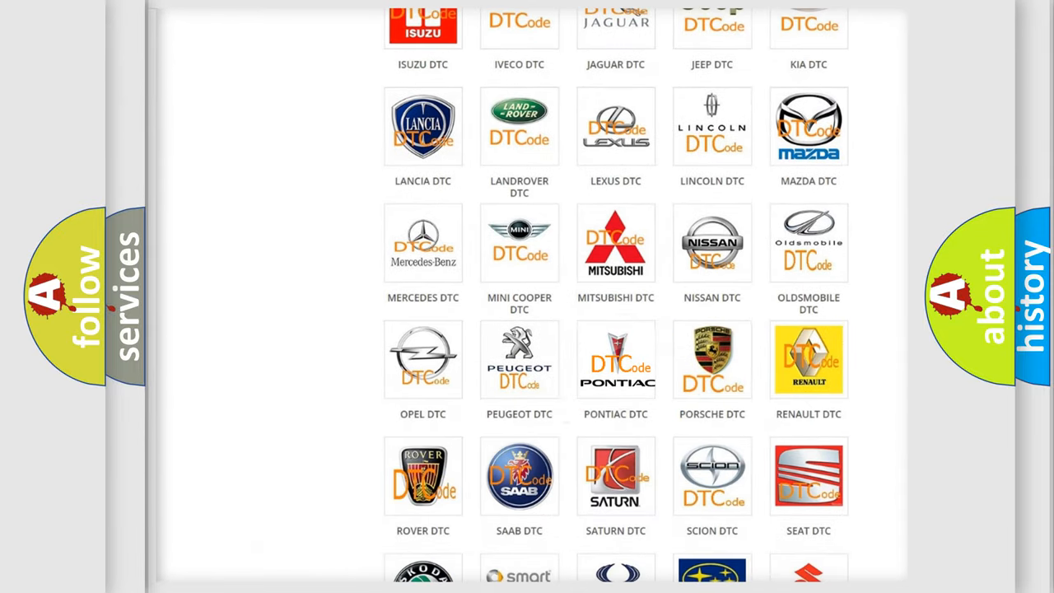
click(616, 359)
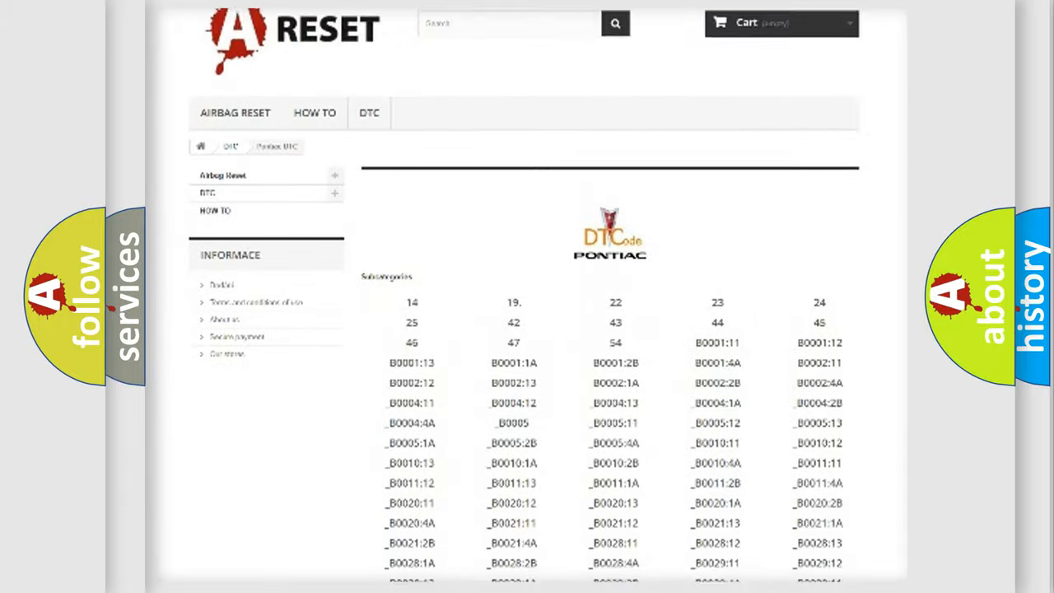
scroll(down, 3)
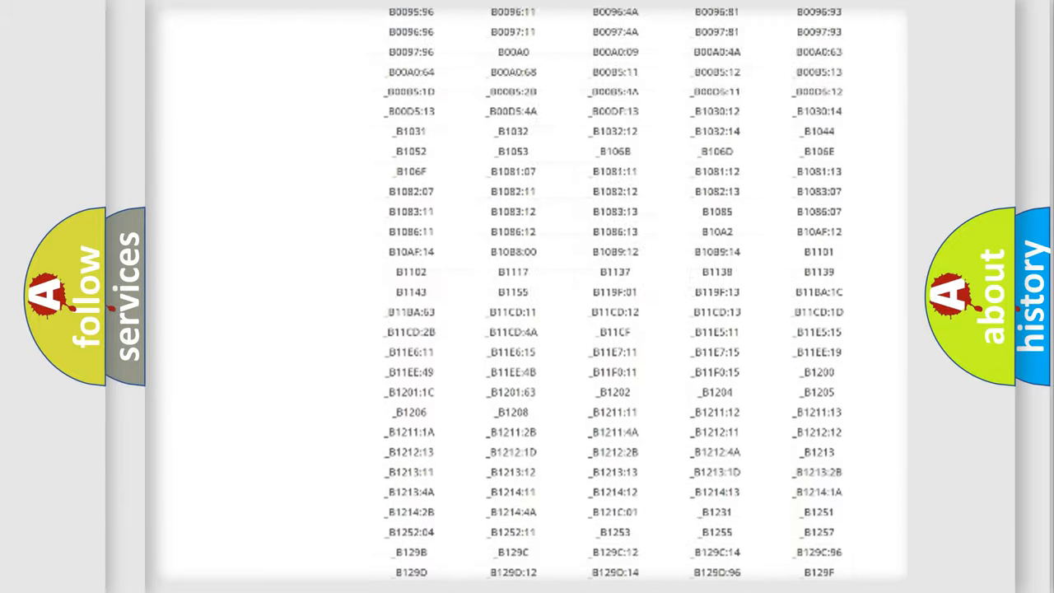
scroll(up, 3)
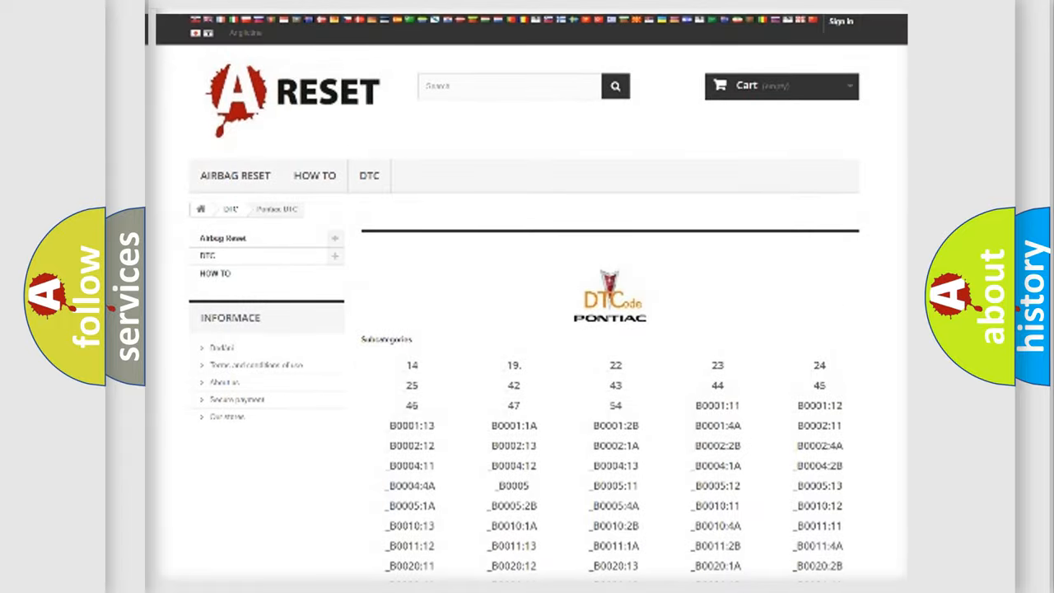